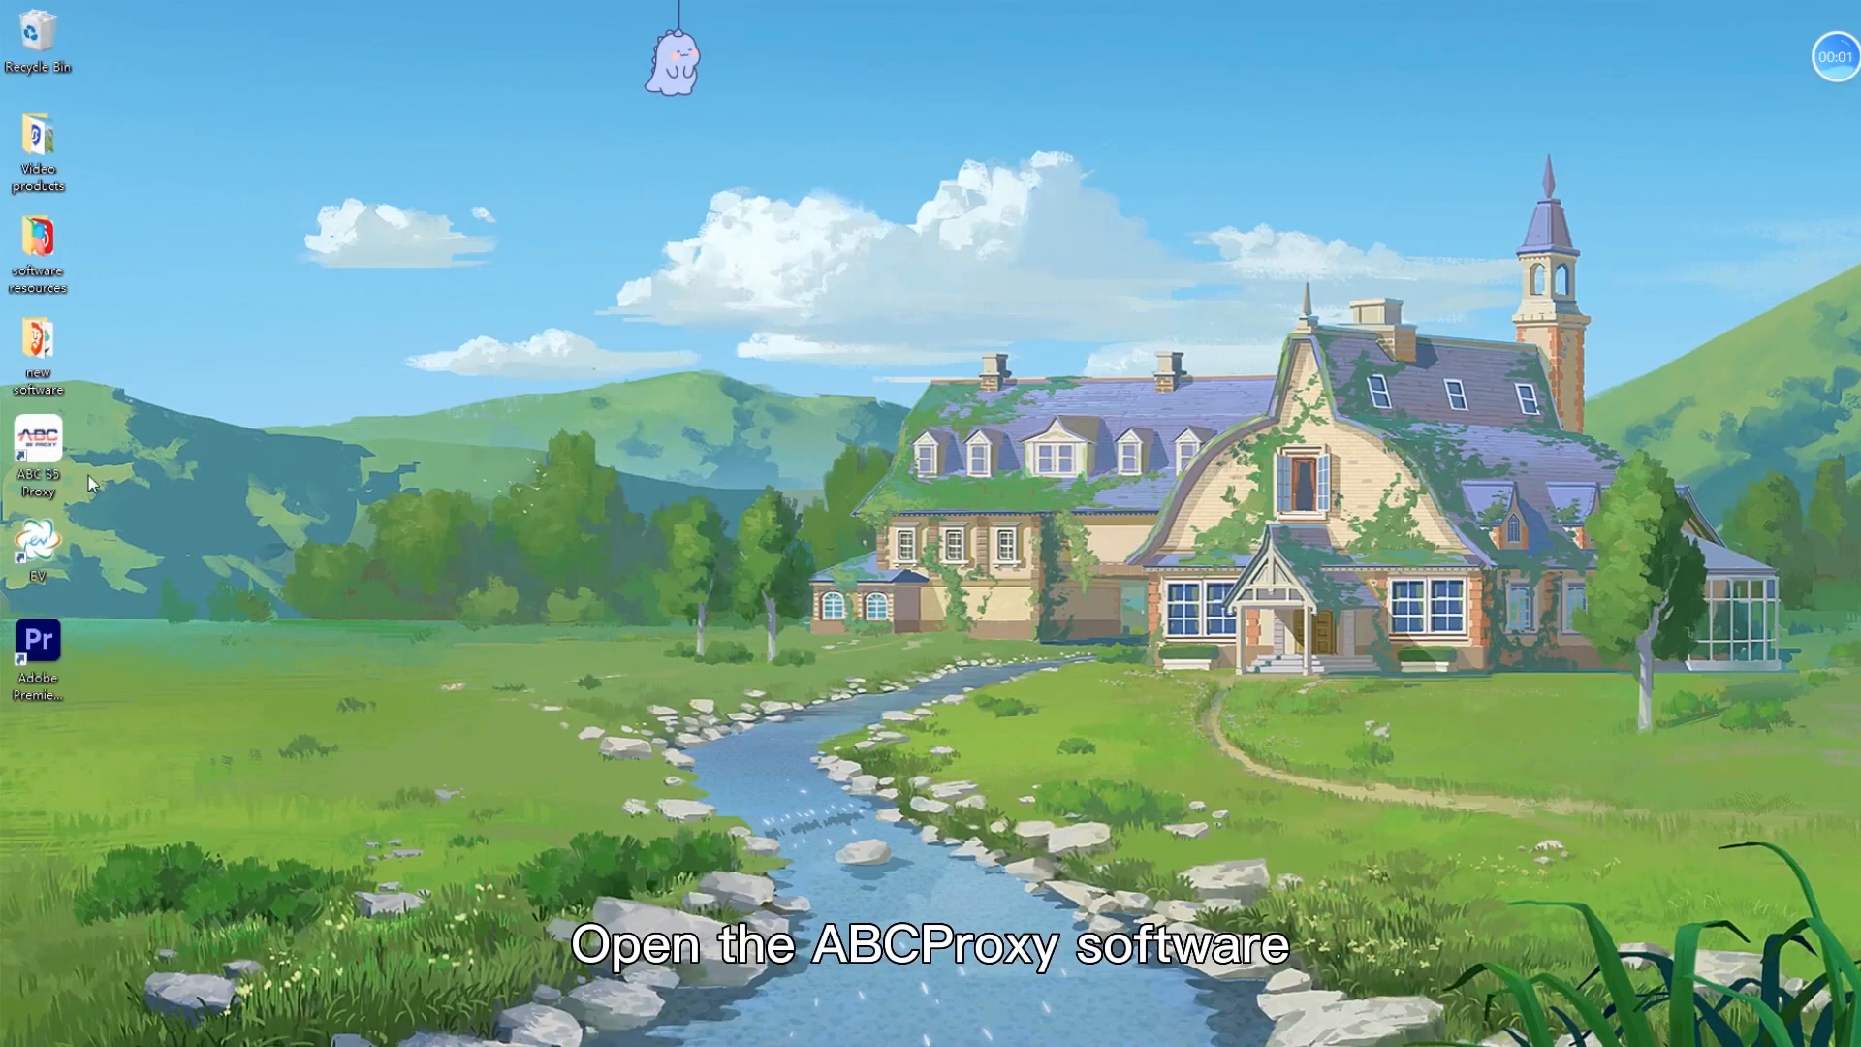
Launch ABCProxy from its desktop shortcut so the proxy list window appears
double_click(37, 438)
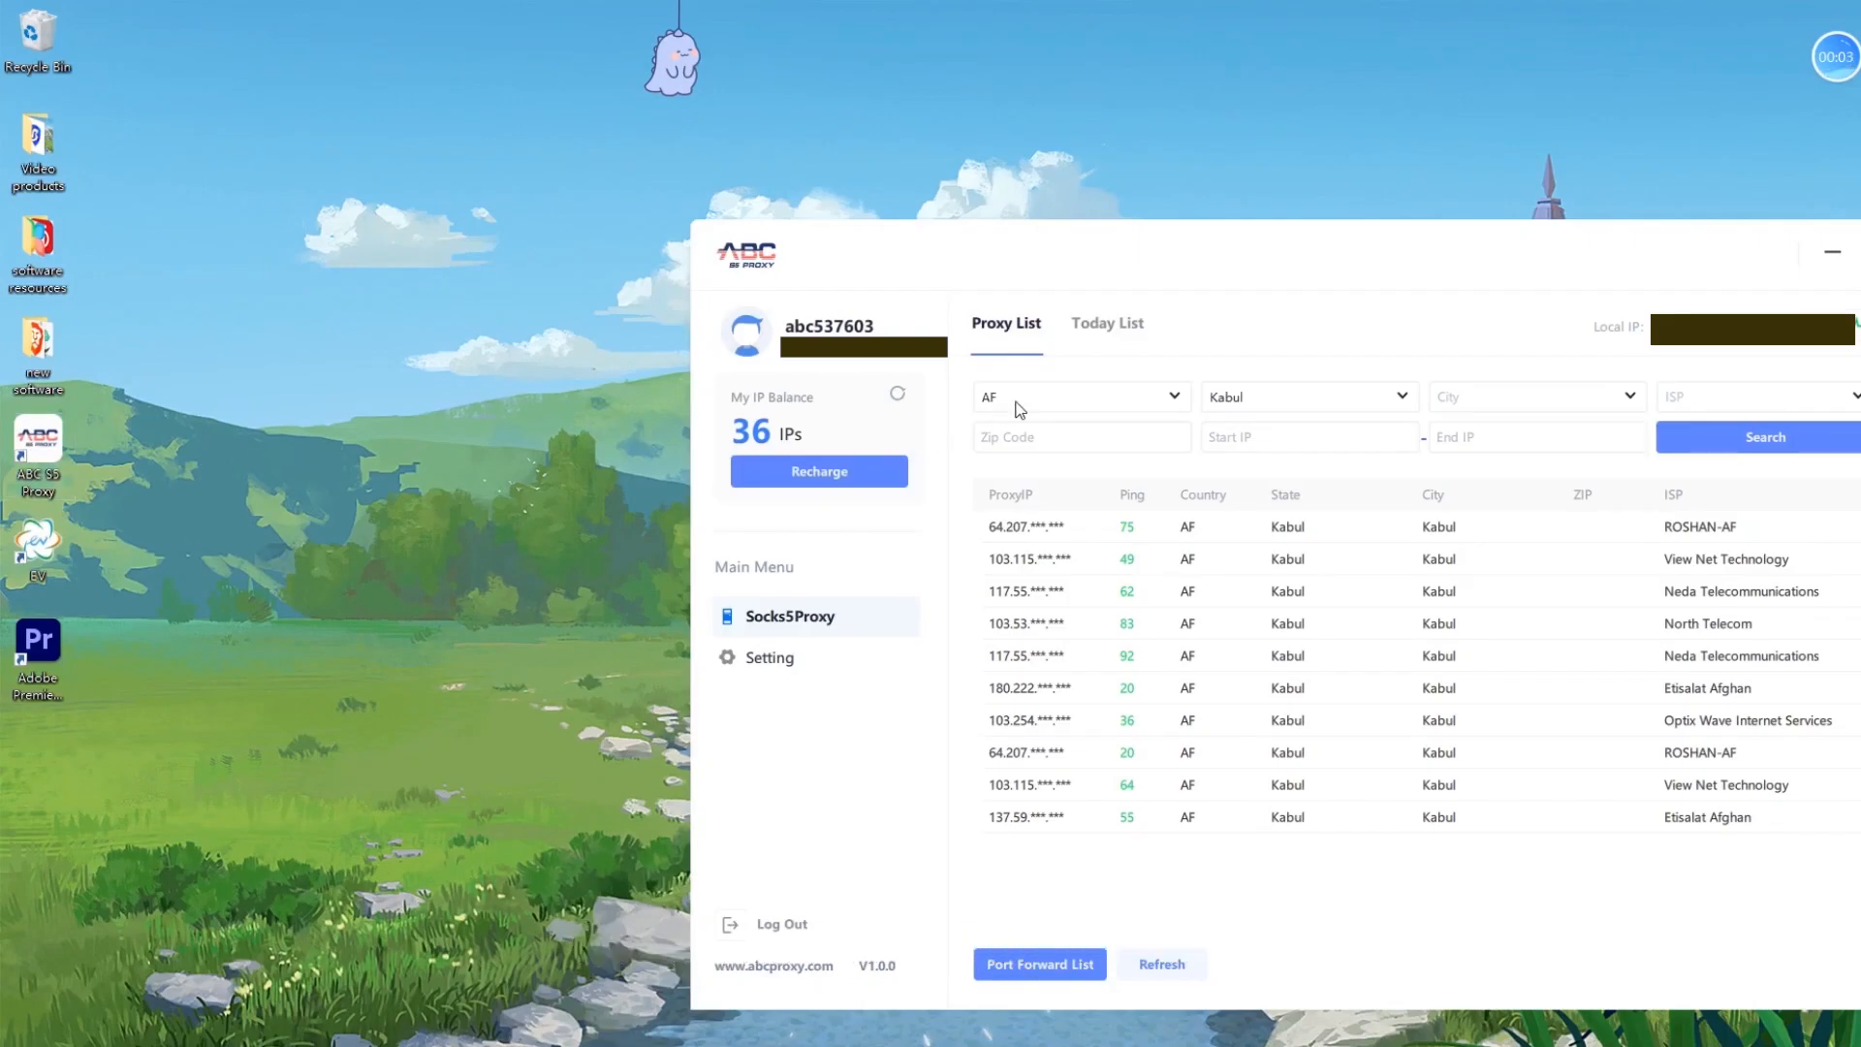
Filter the proxy list to country AE, making the UAE states selectable
left_click(1078, 396)
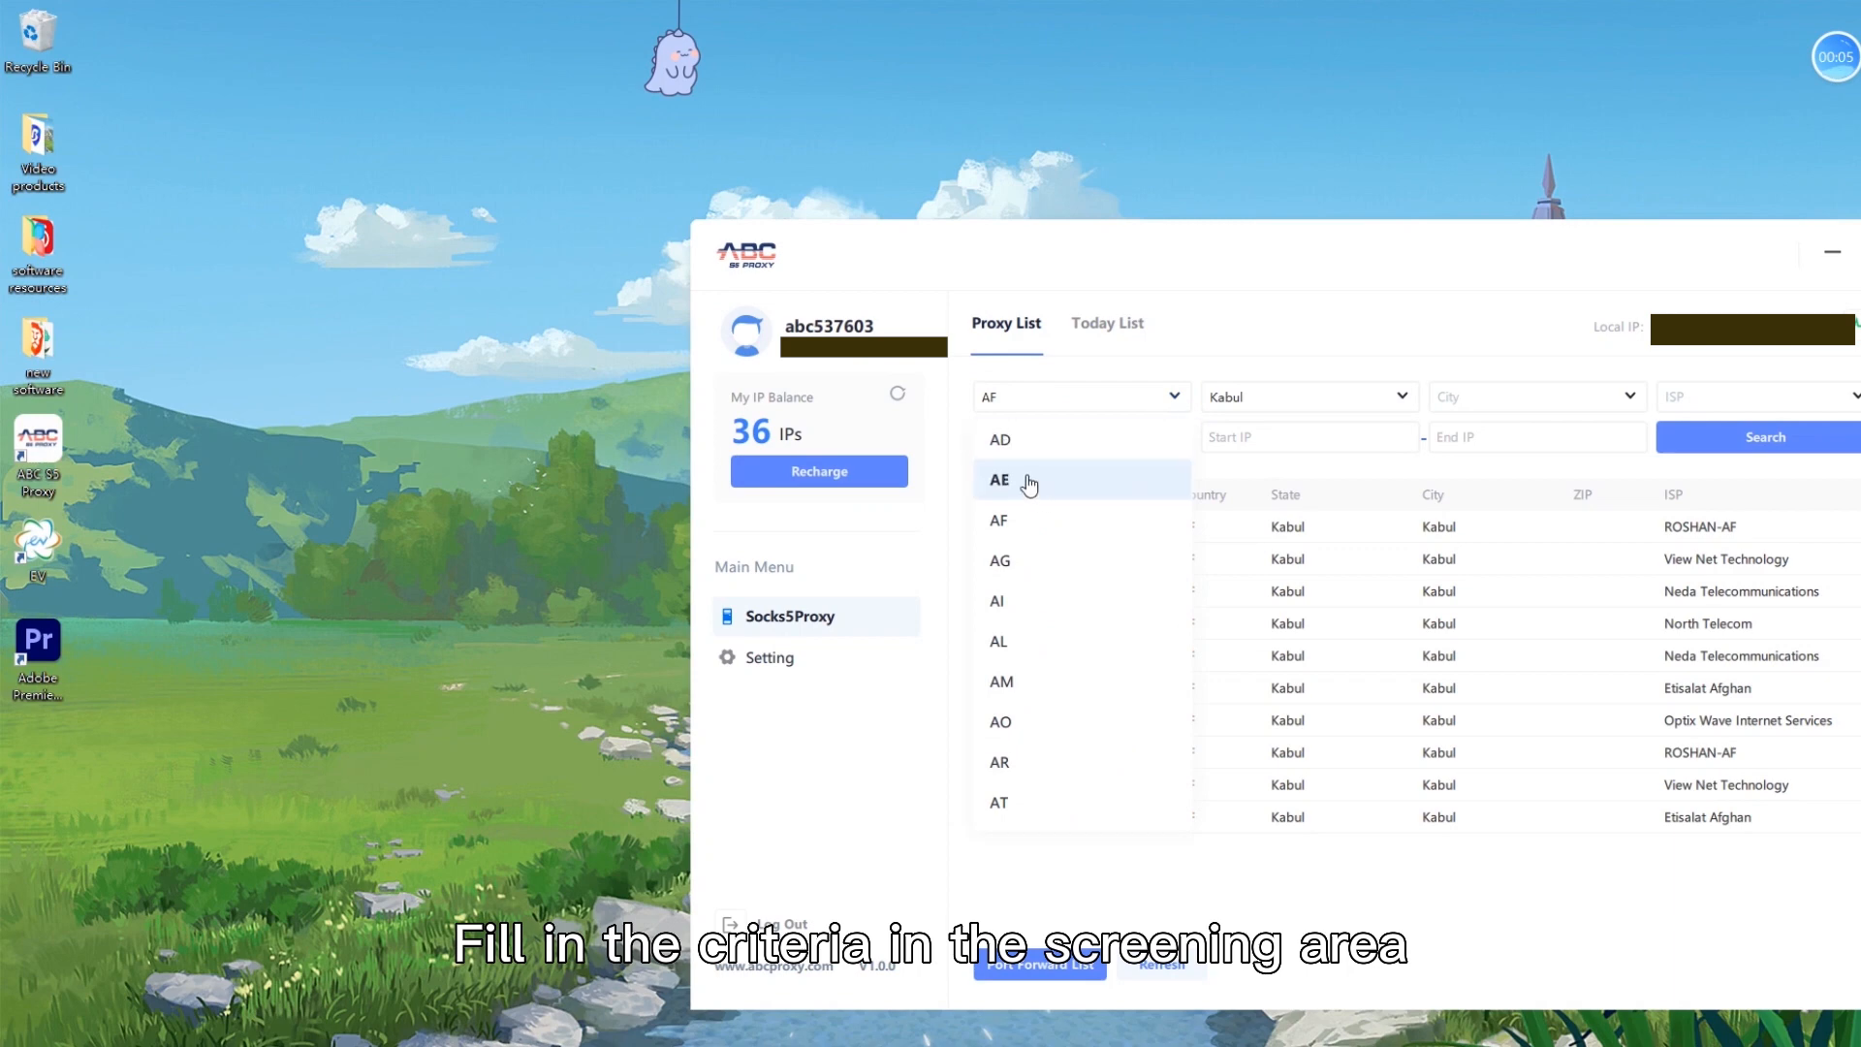
left_click(998, 480)
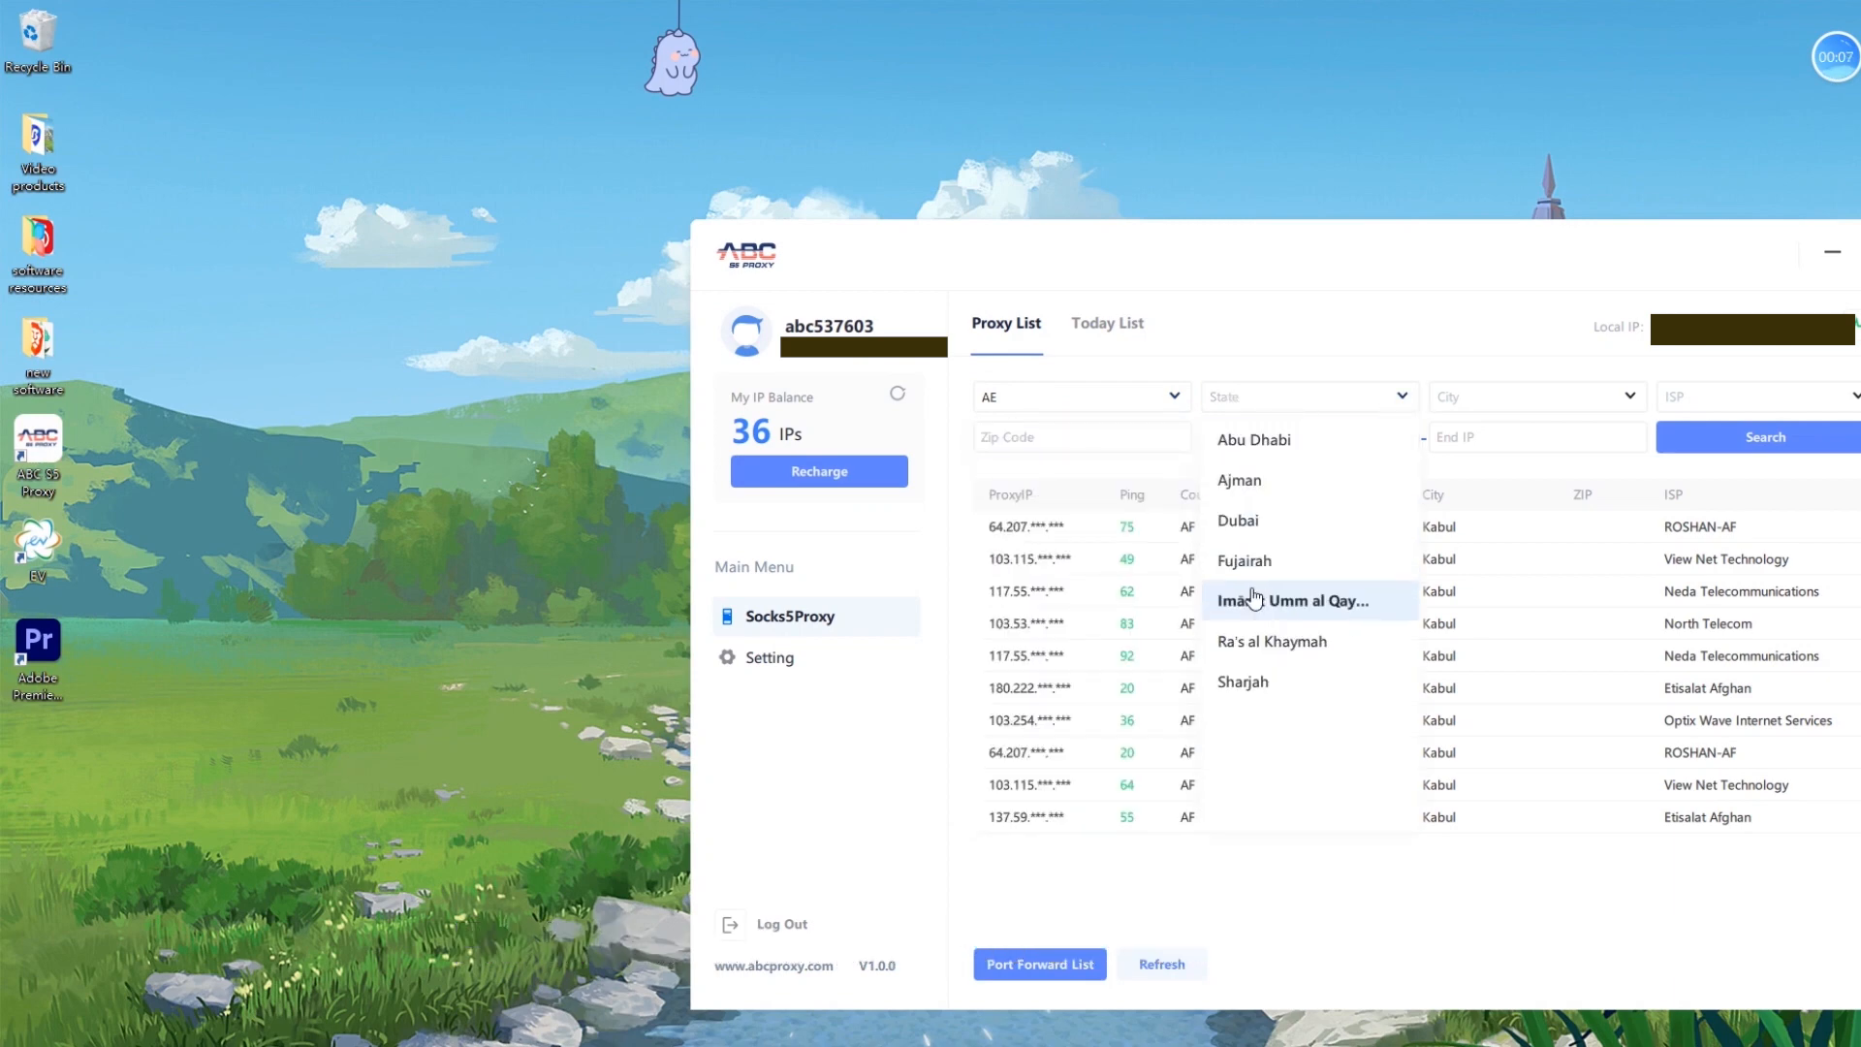
mouse_move(1265, 526)
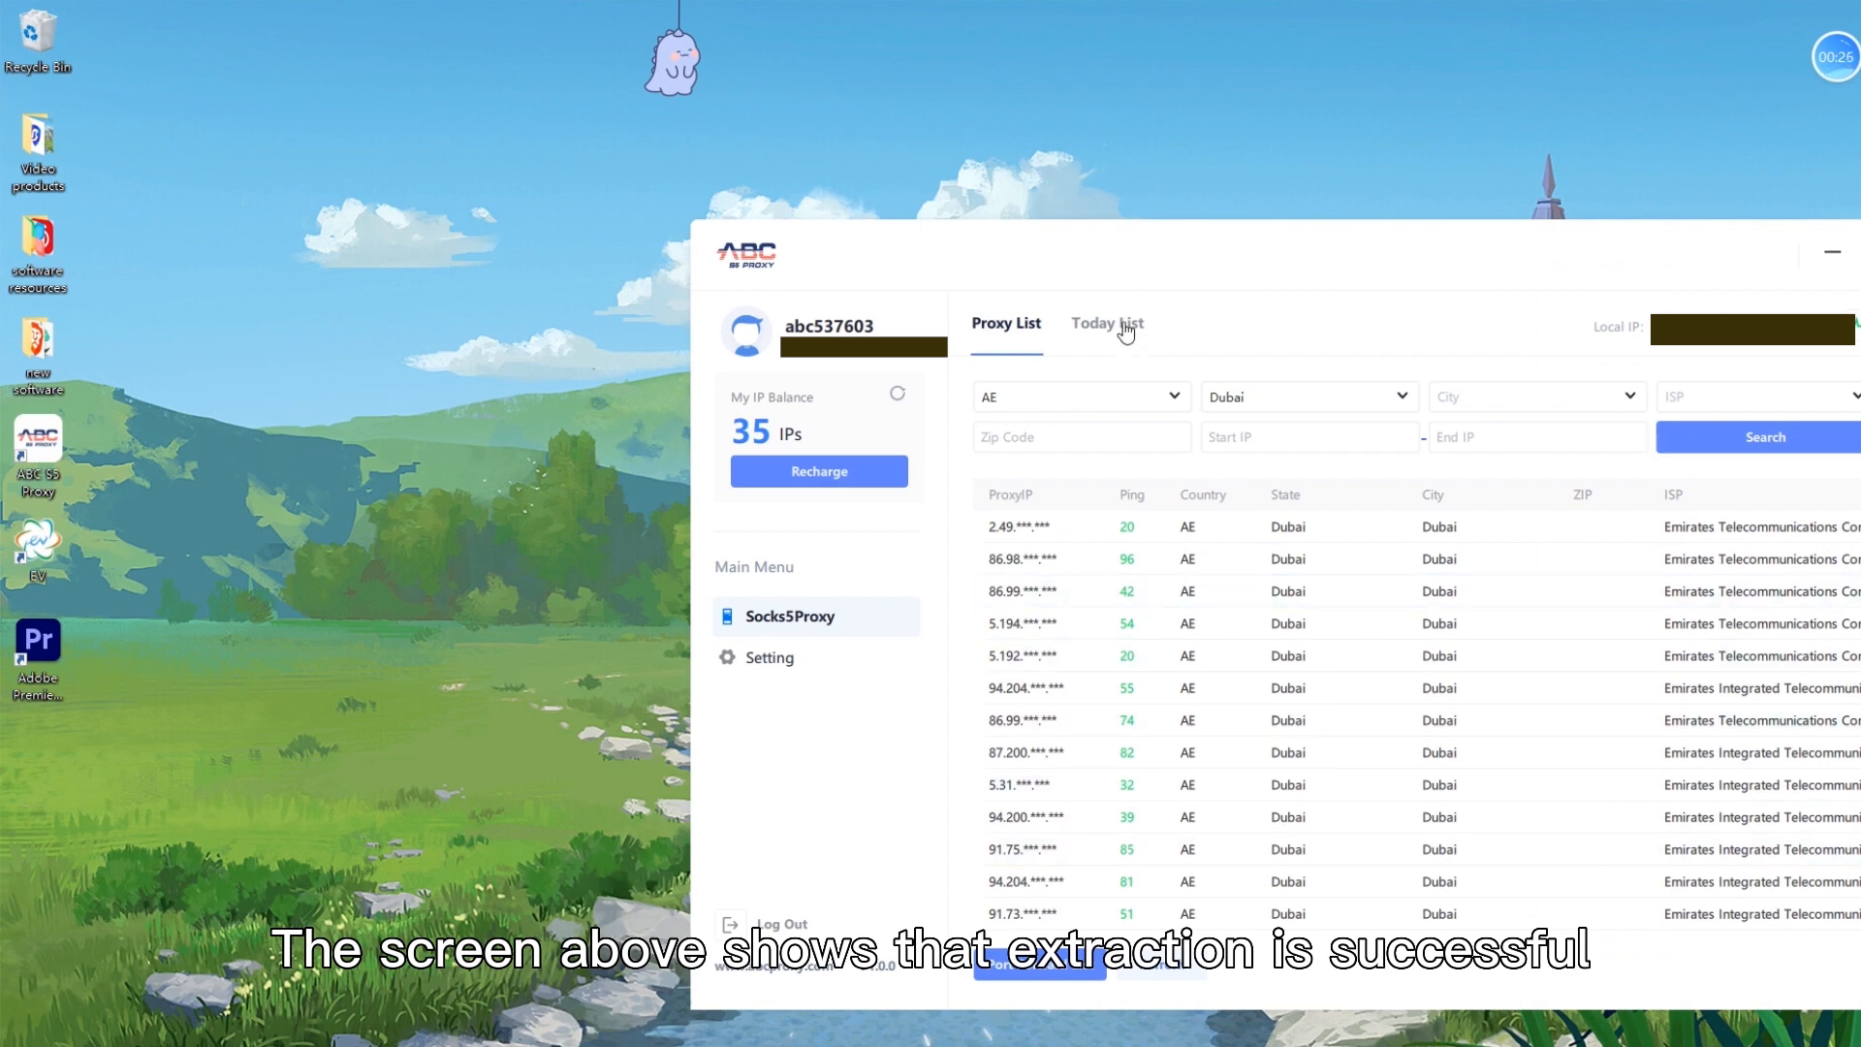
Show Today List and select the newly extracted Dubai proxy 94.58.150.53
left_click(1106, 323)
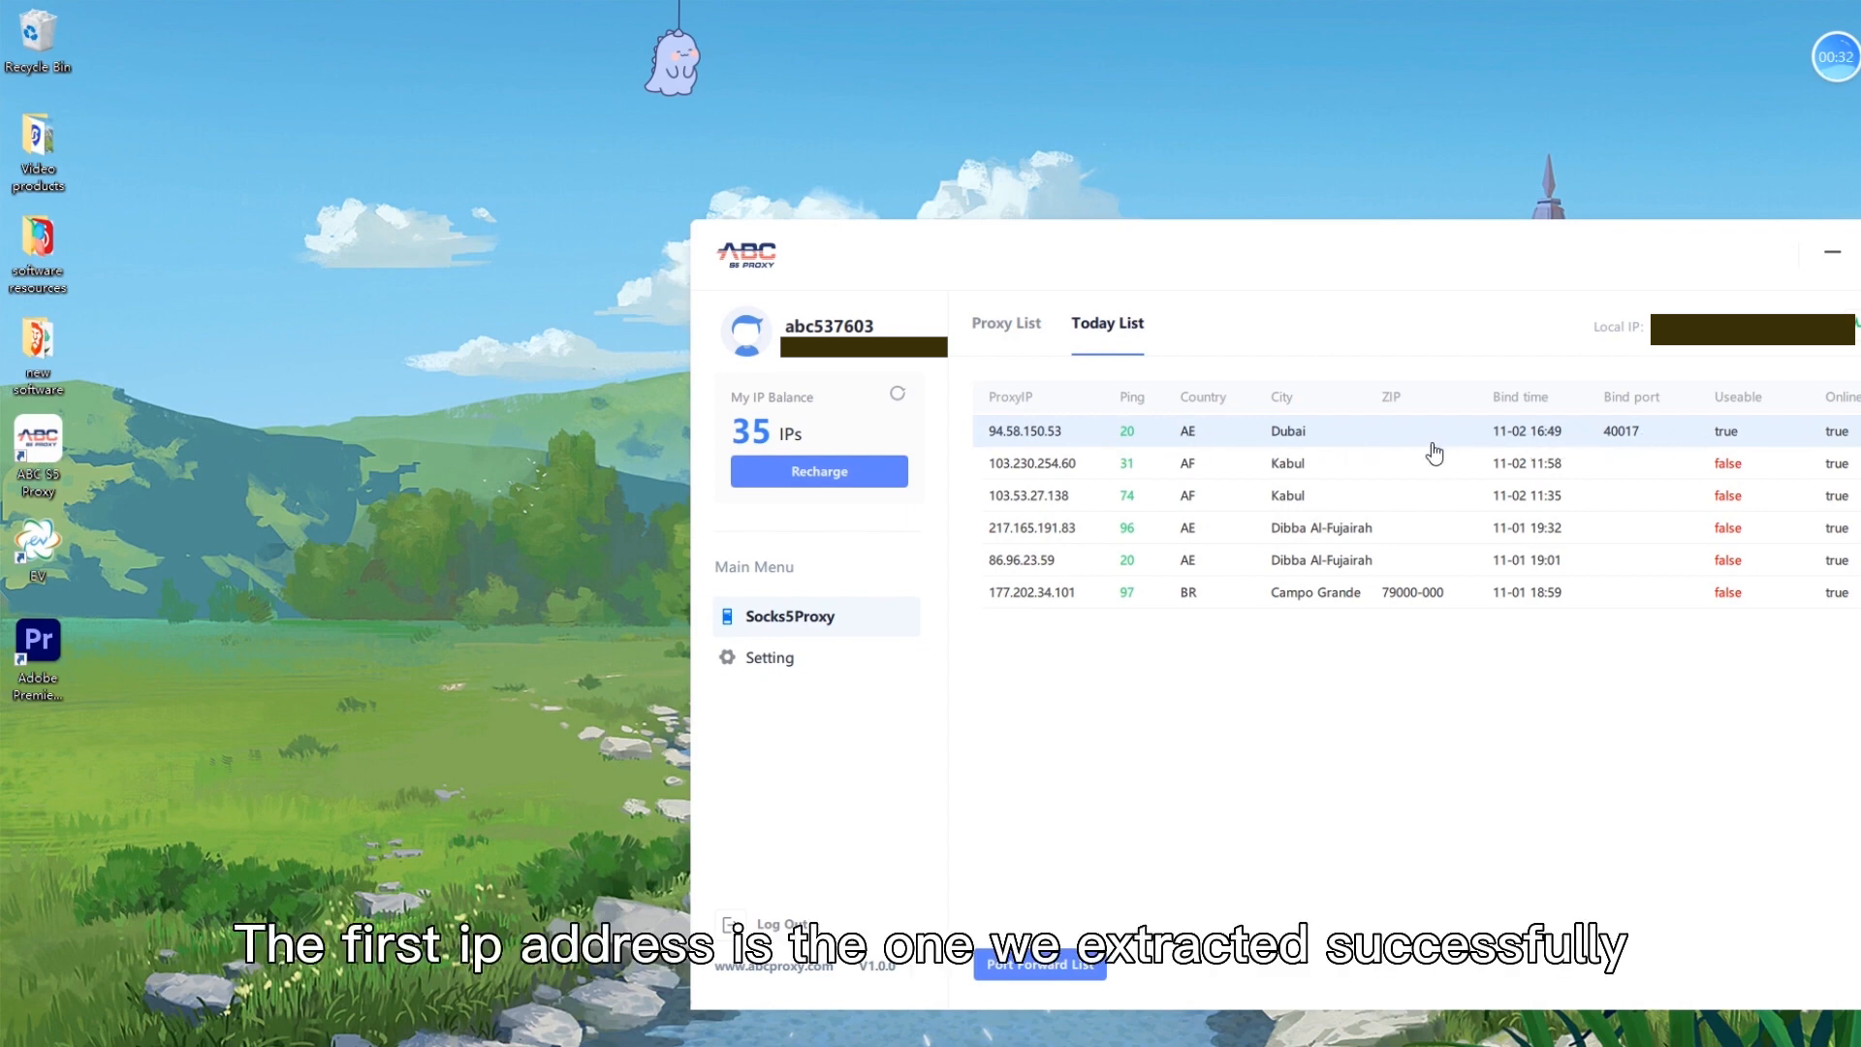
left_click(1038, 963)
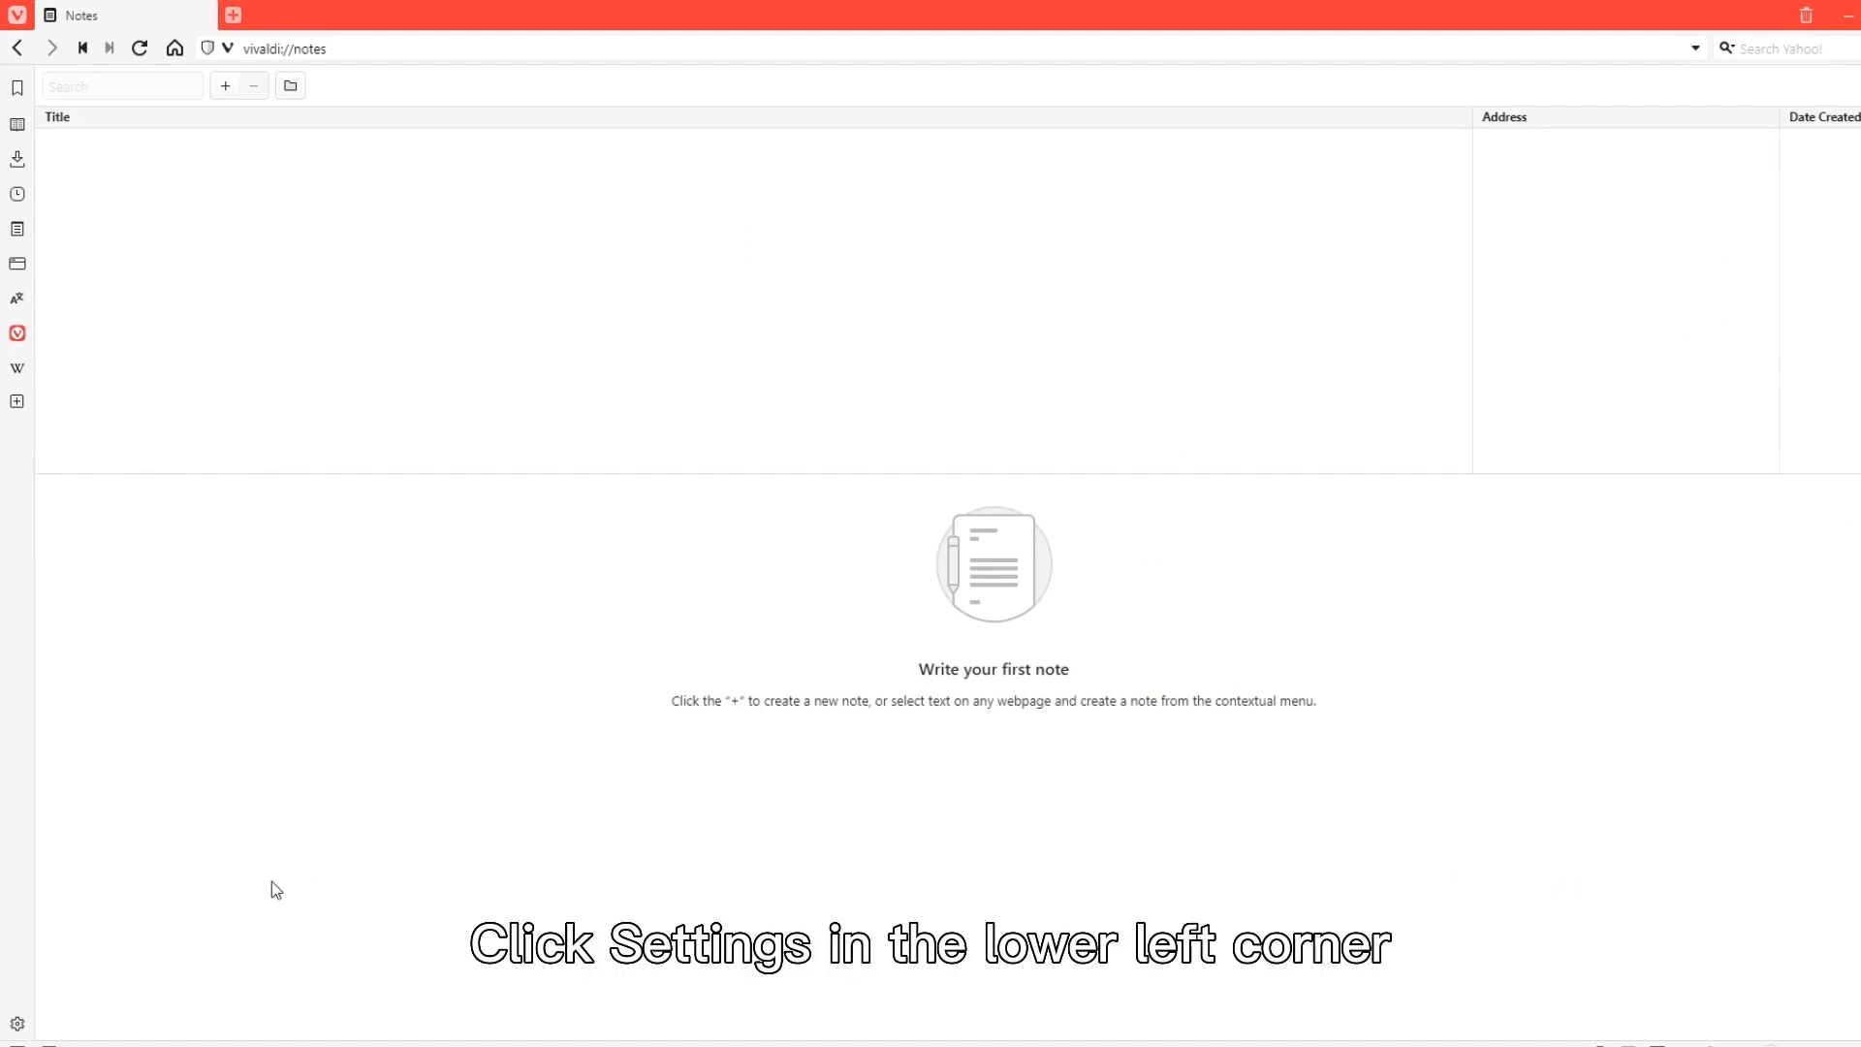
Reach the Windows proxy settings page via Vivaldi's Network settings
left_click(16, 1023)
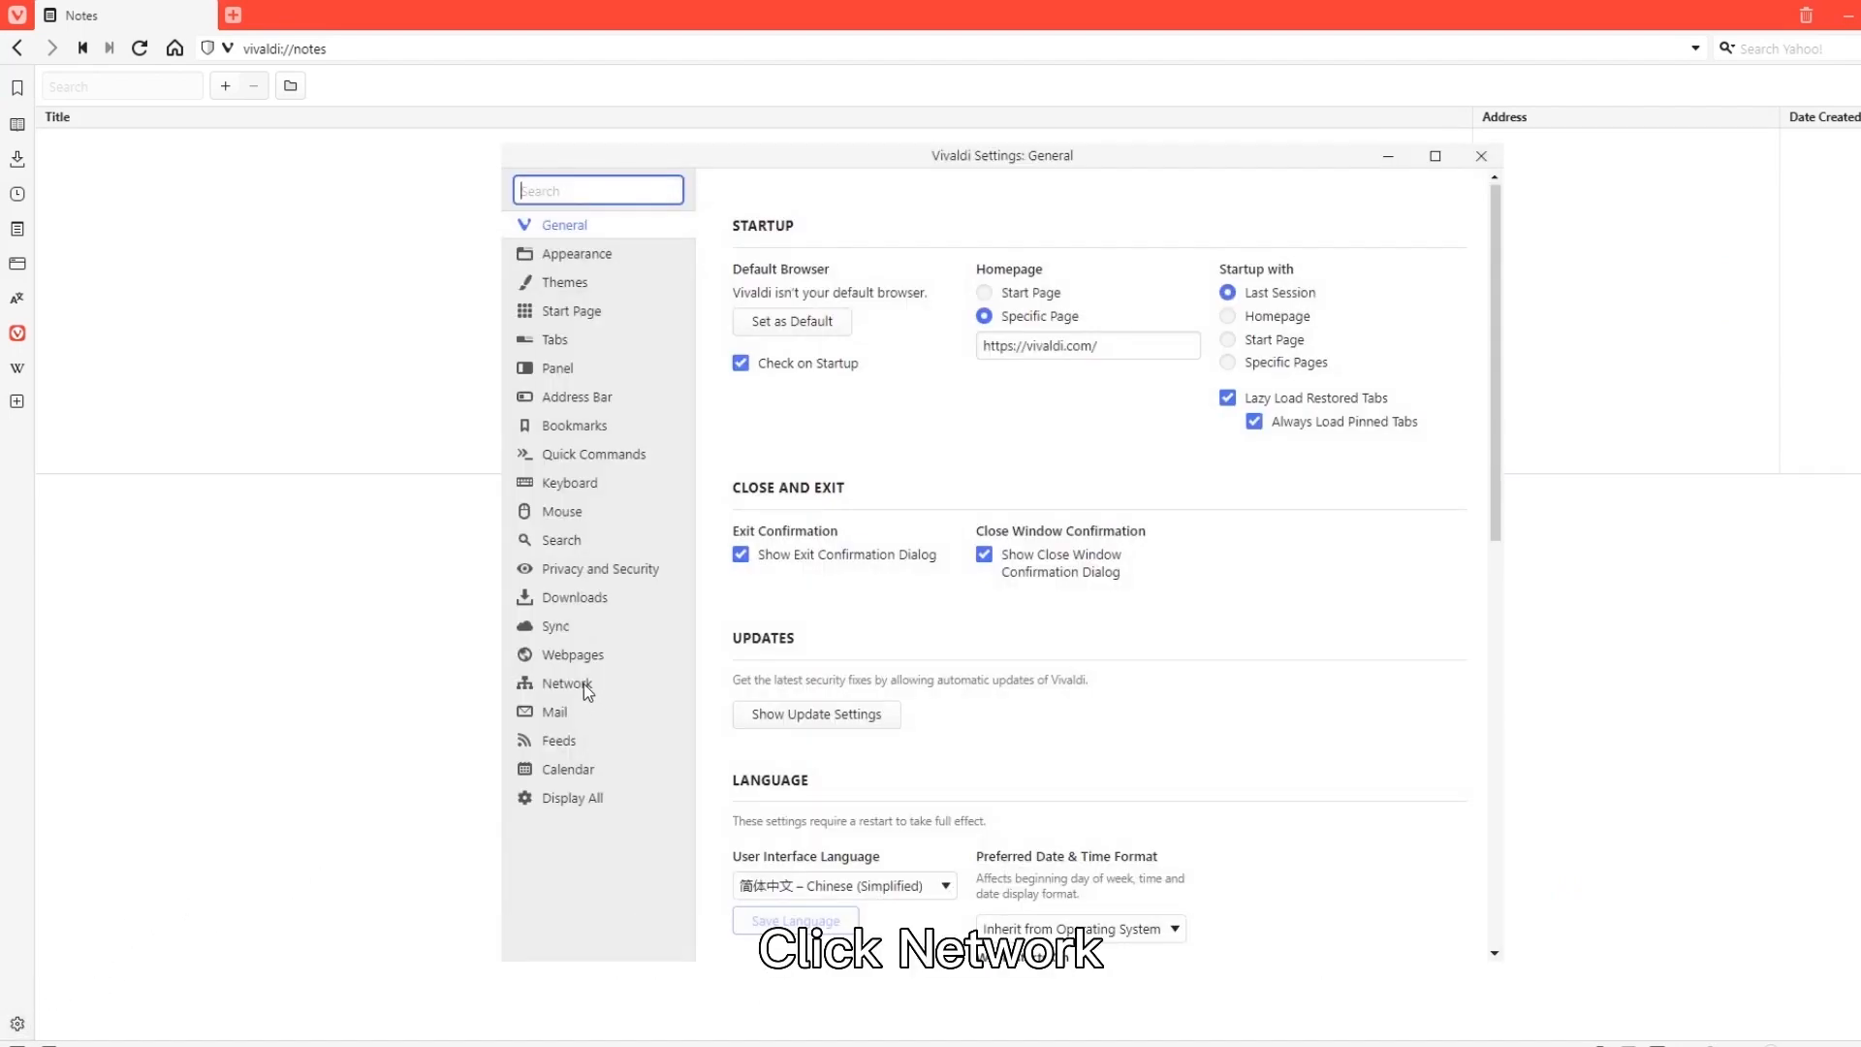
left_click(567, 683)
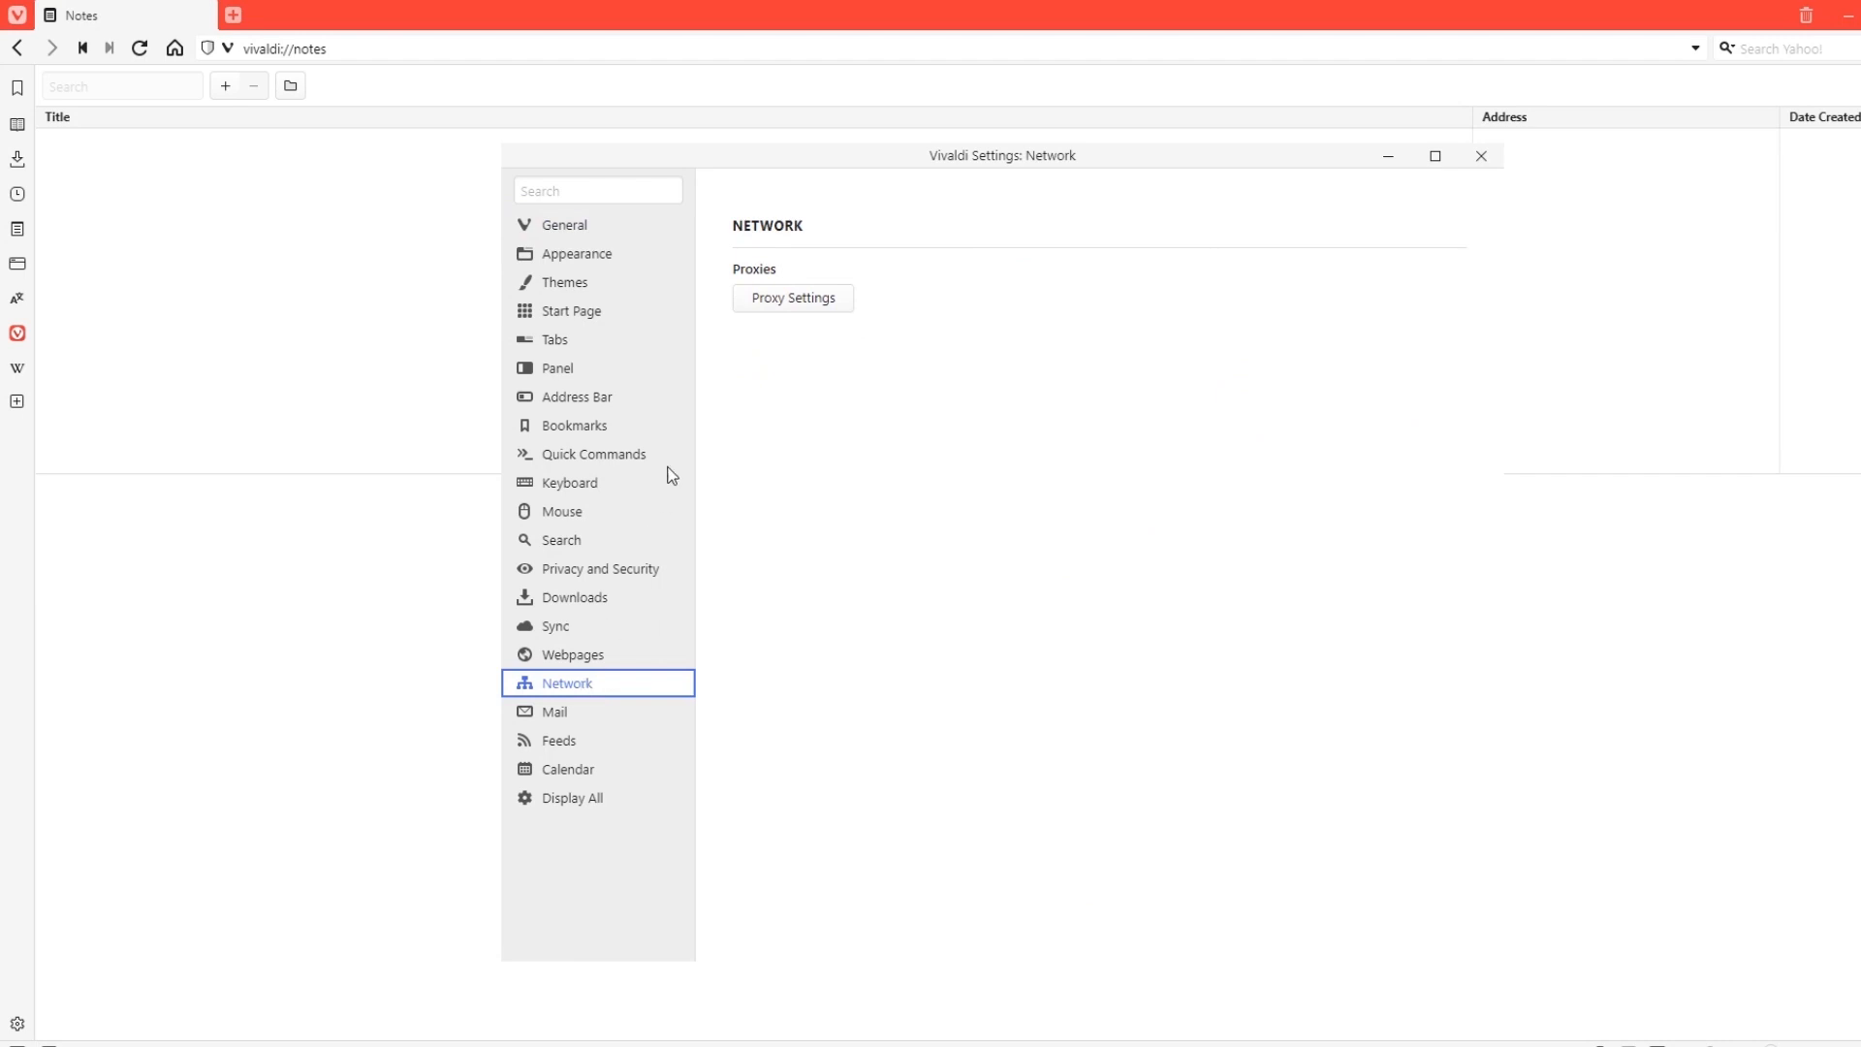
left_click(792, 298)
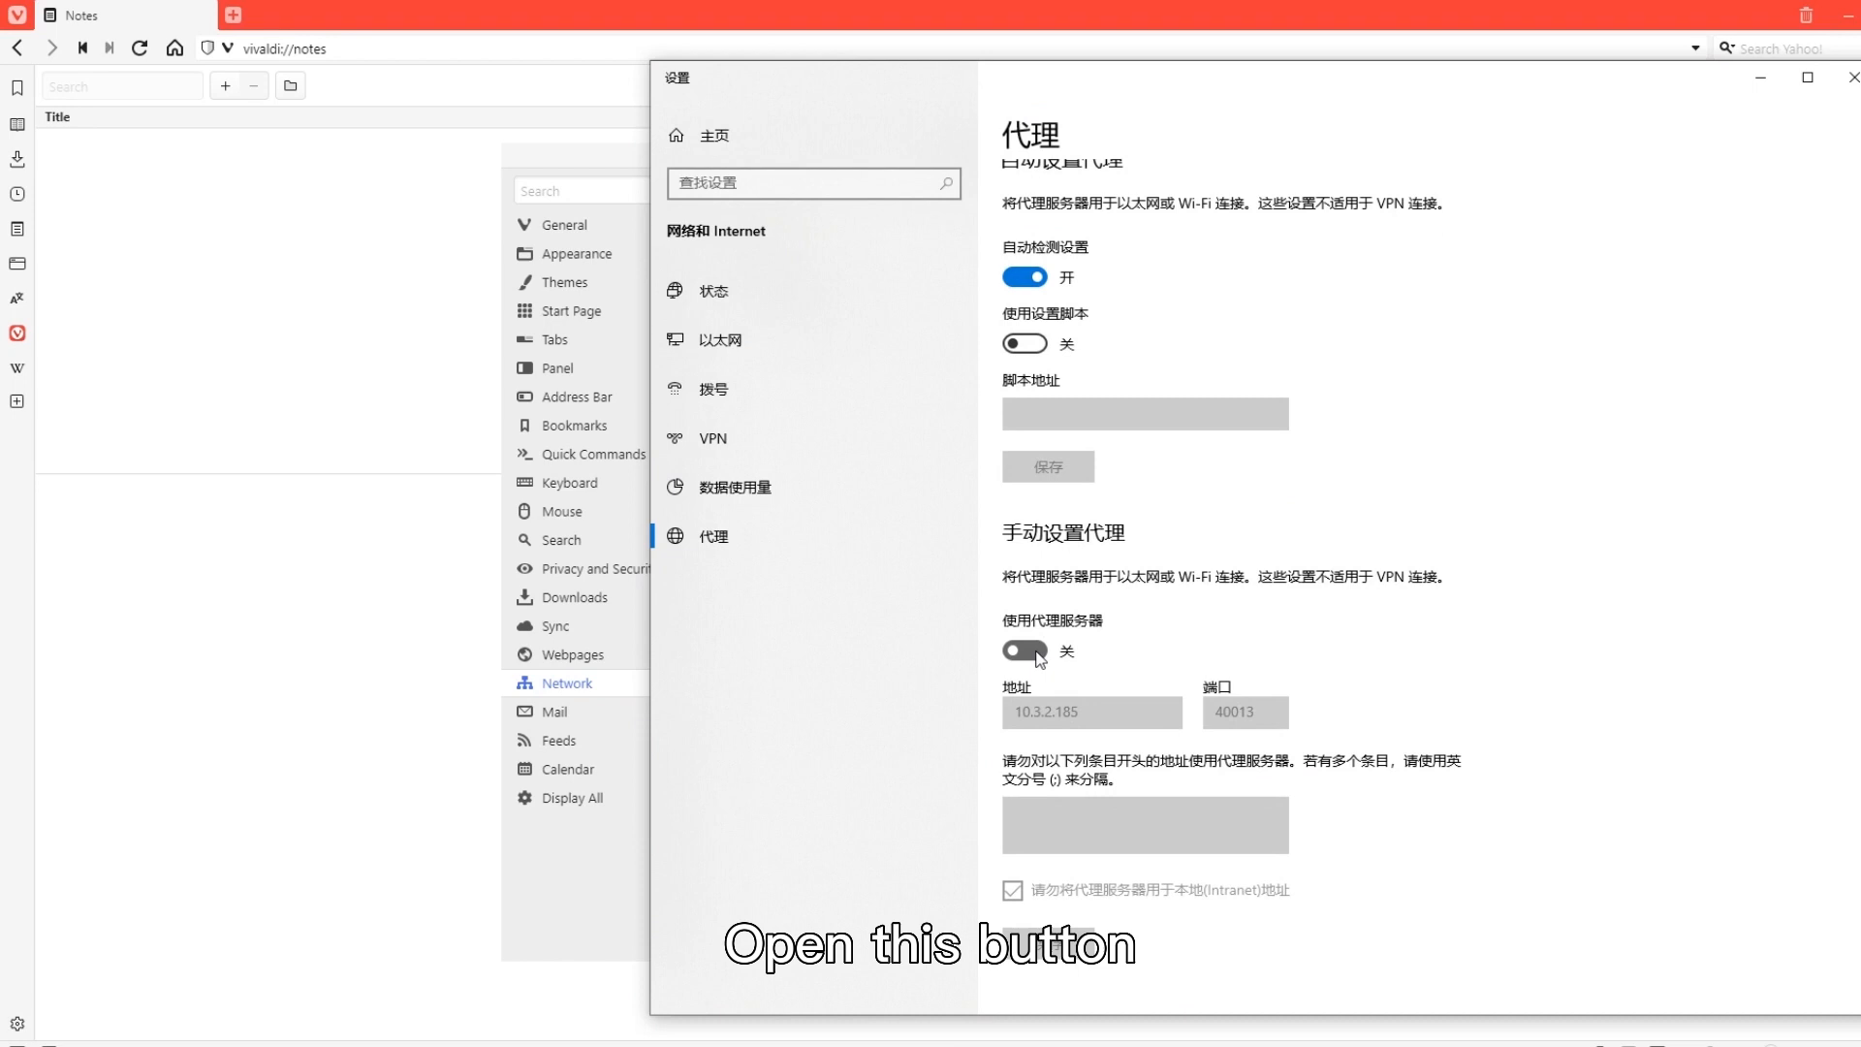
Enable the manual proxy server with address 10.3.2.185:40013
left_click(1023, 651)
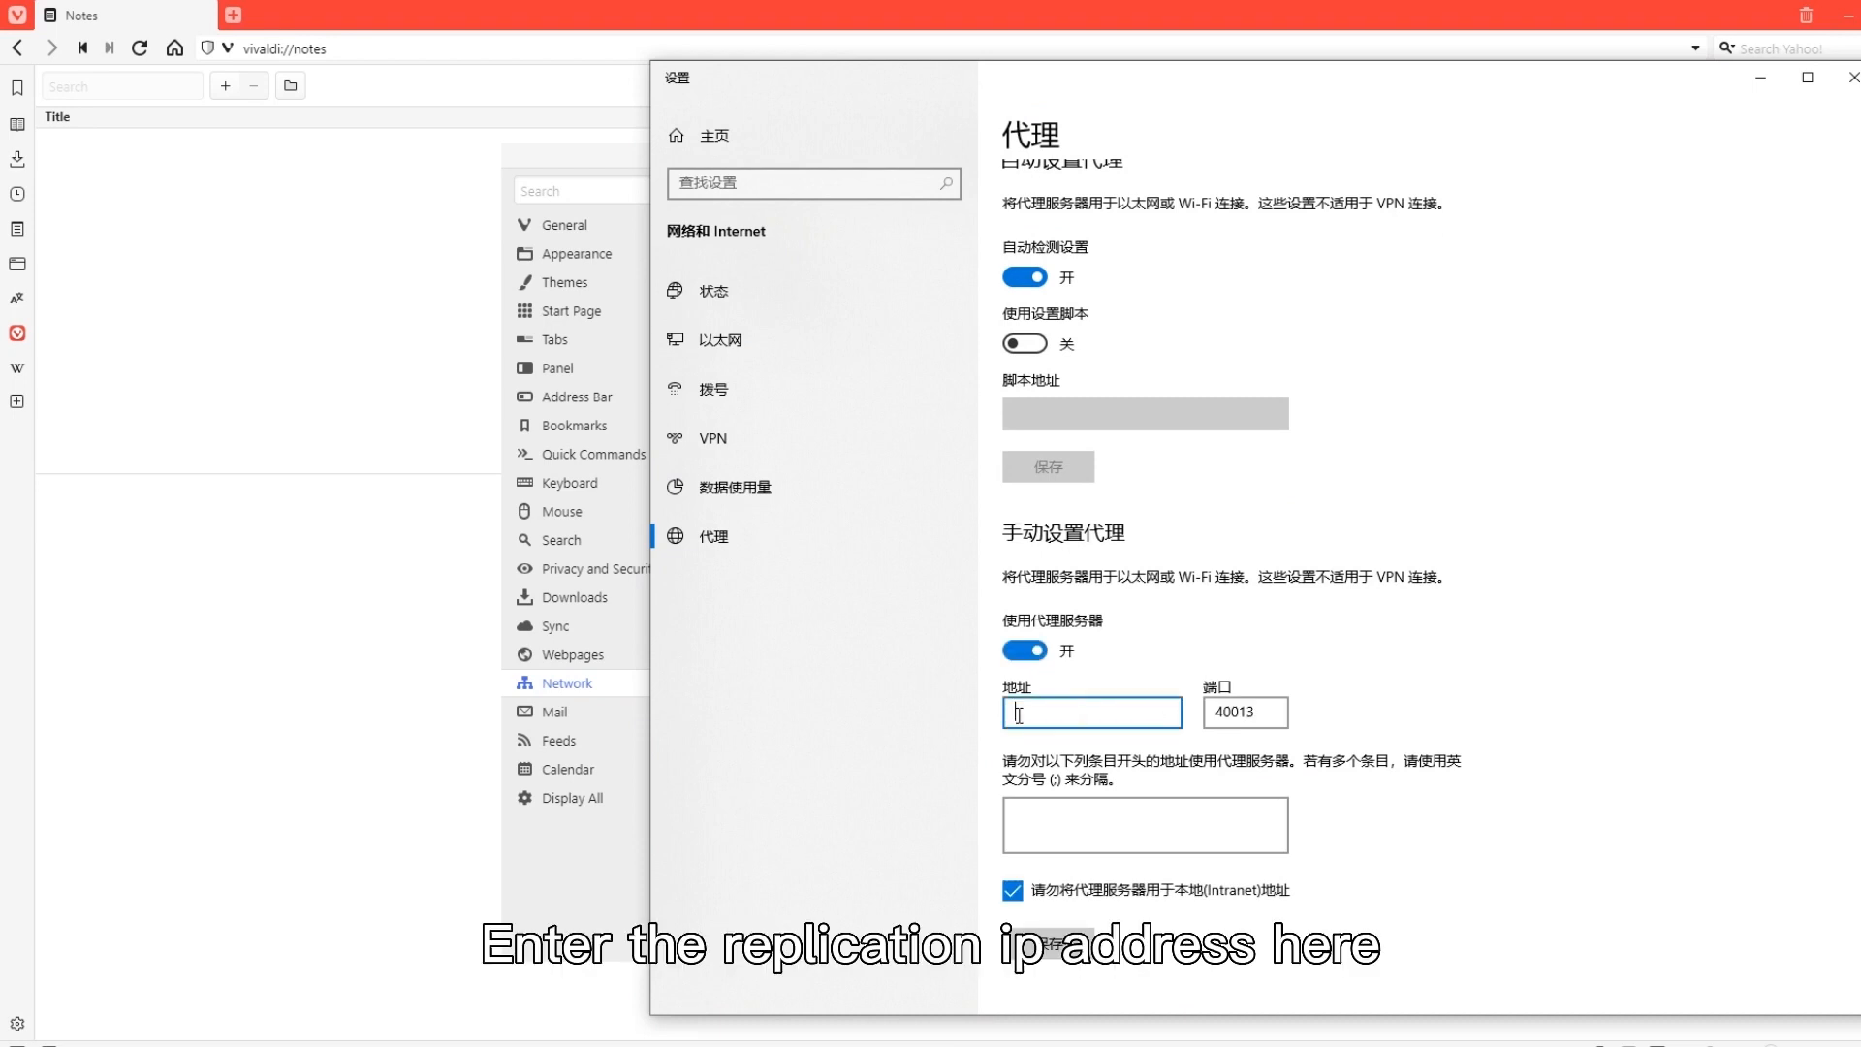
type("10.3.2.185:40013")
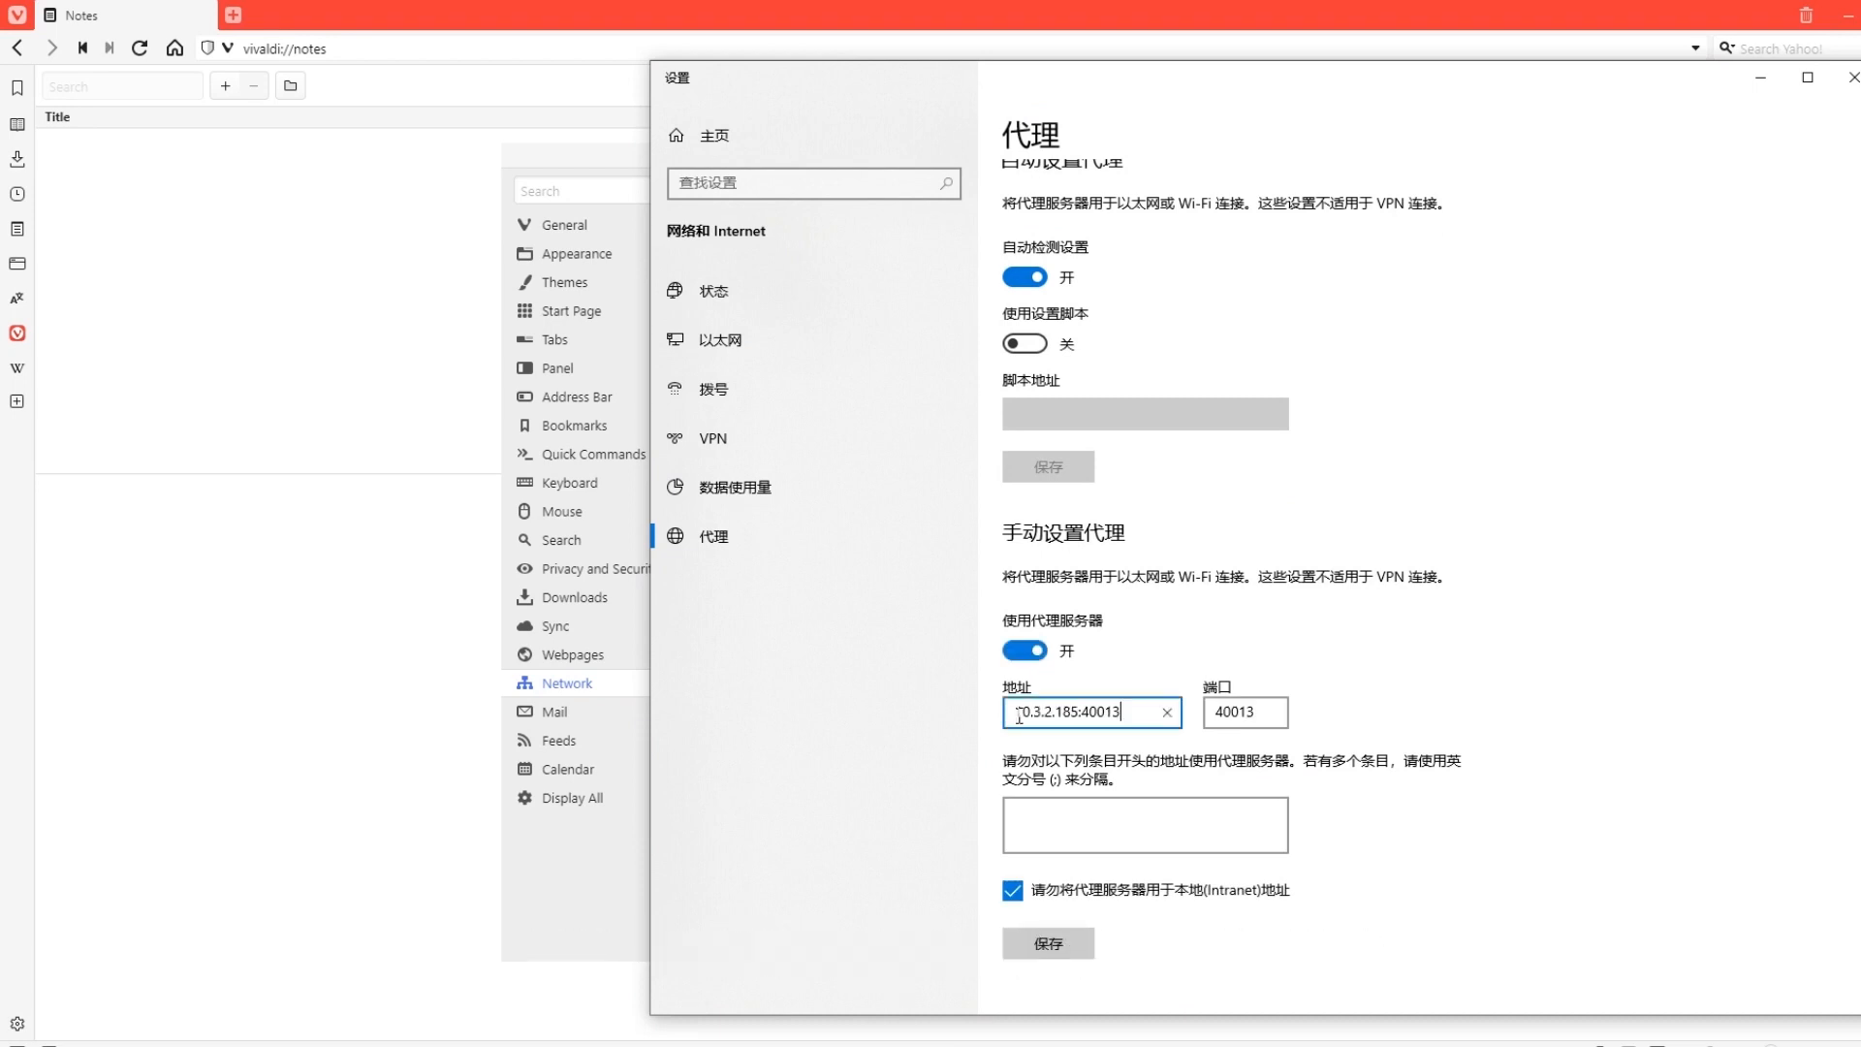